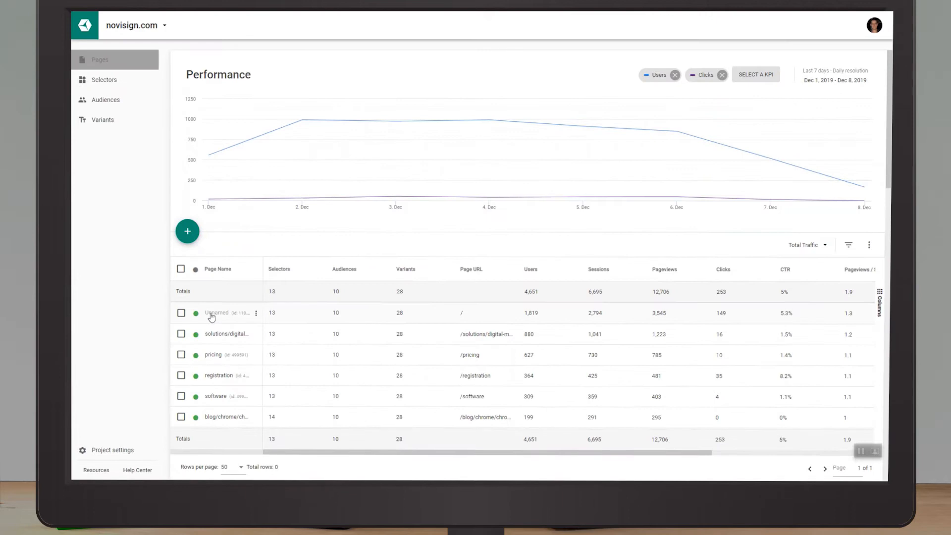
Open the novisign.com home page in the visual editor
{"action": "left_click", "coordinate": [217, 313]}
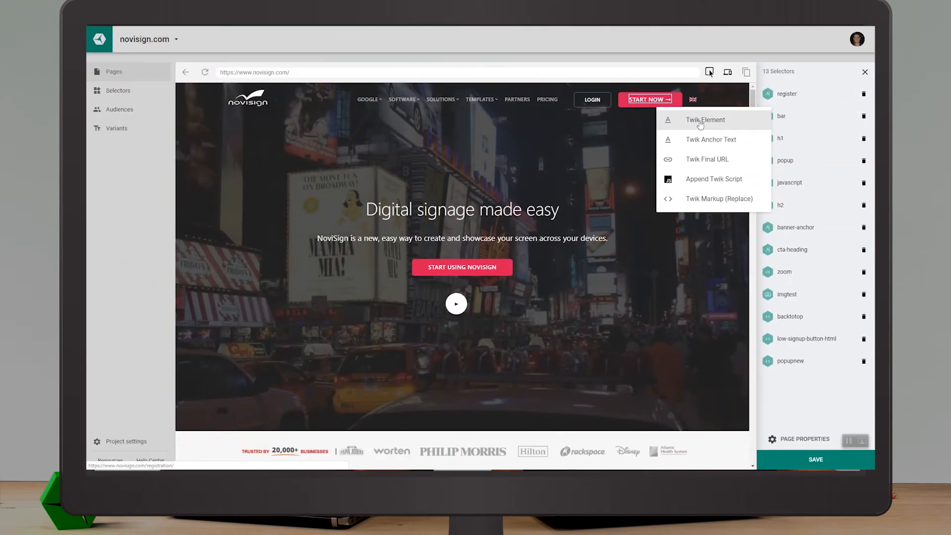
Name the new element selector 'newcta', add Audience 1, and show its variants
{"action": "left_click", "coordinate": [705, 119]}
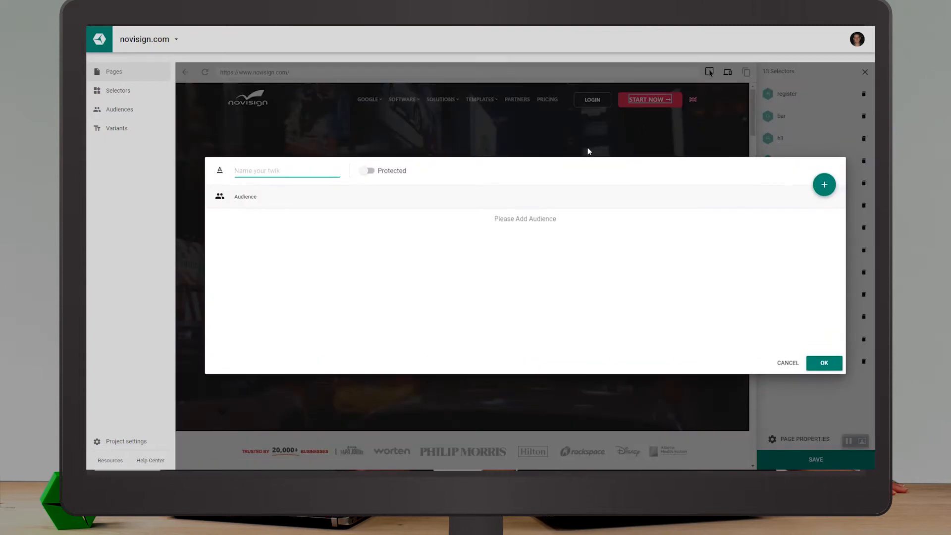
{"action": "type", "text": "newcta"}
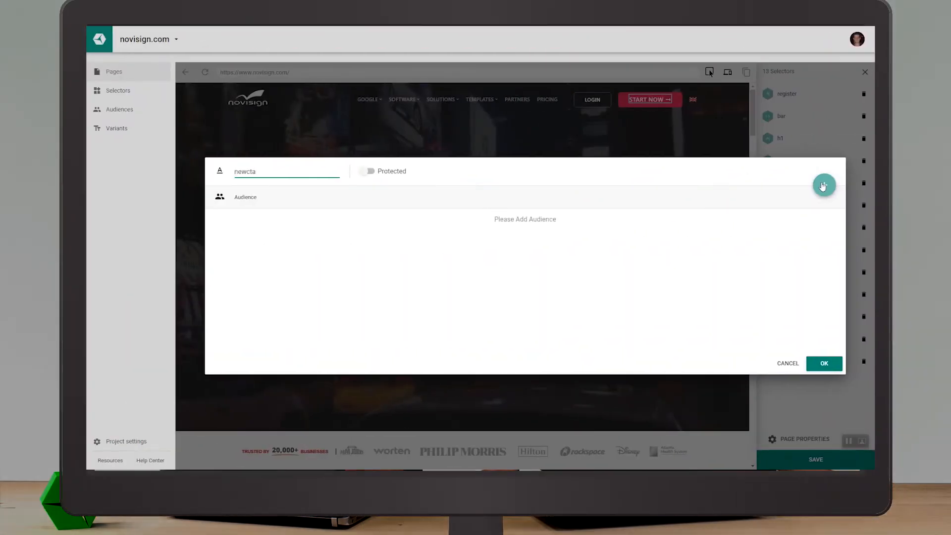
{"action": "left_click", "coordinate": [824, 185]}
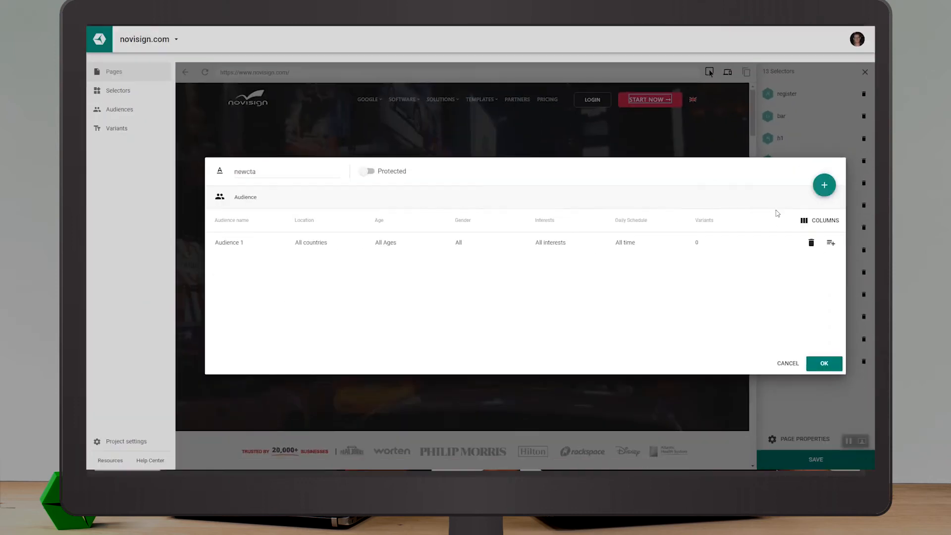
{"action": "left_click", "coordinate": [831, 243]}
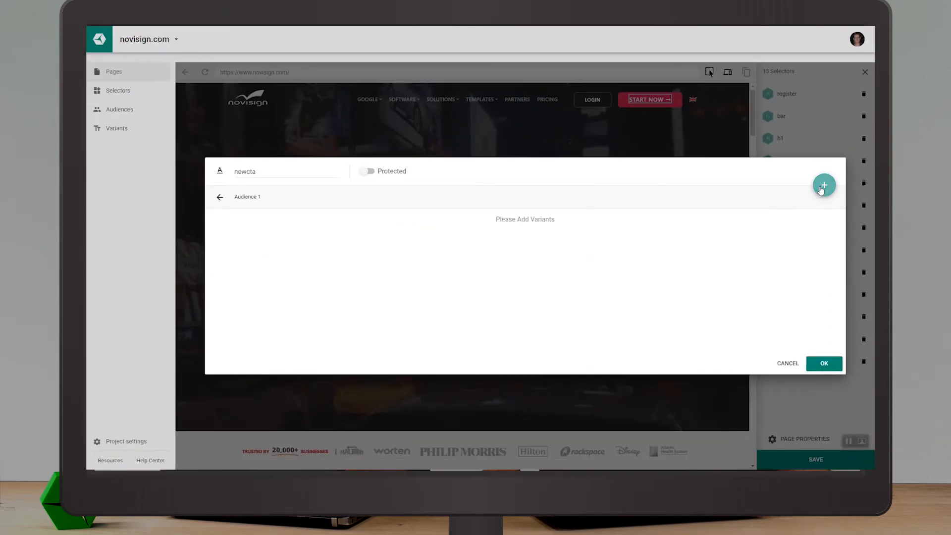
Add a 'Free Demo' text variant to Audience 1
{"action": "left_click", "coordinate": [824, 185]}
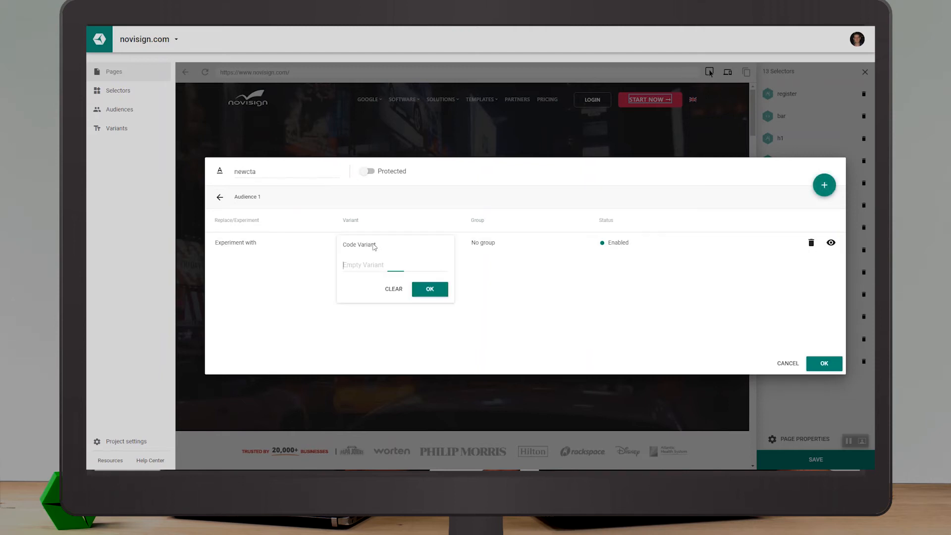
{"action": "type", "text": "Free Demo"}
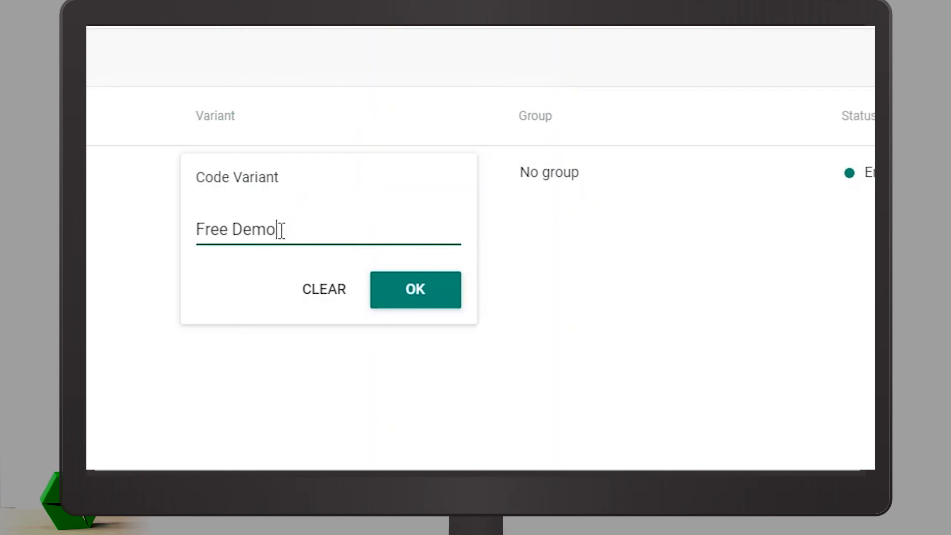
{"action": "left_click", "coordinate": [415, 289]}
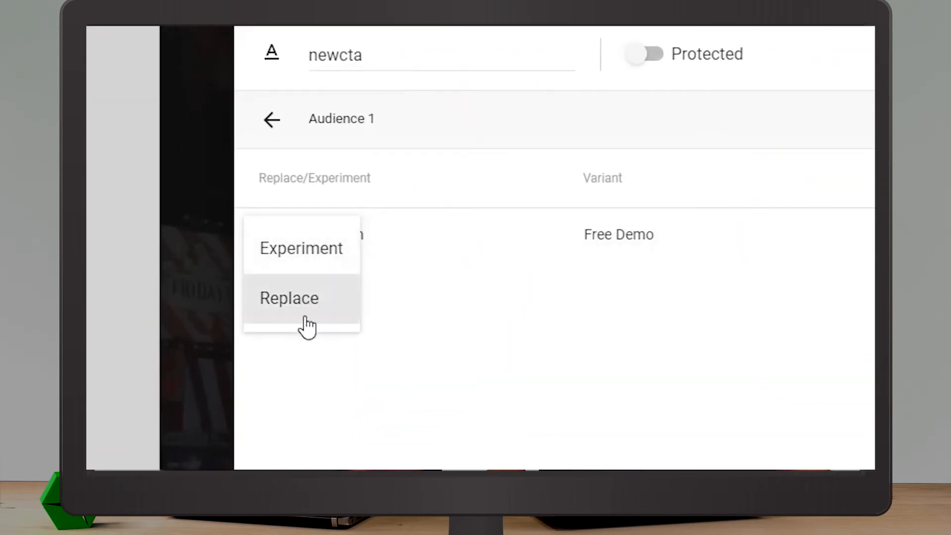
{"action": "left_click", "coordinate": [301, 248]}
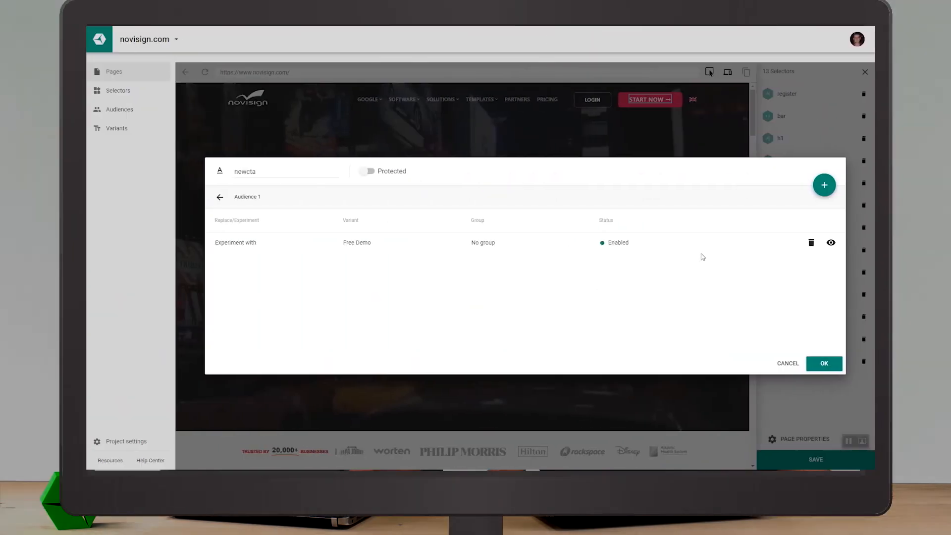
{"action": "left_click", "coordinate": [617, 242]}
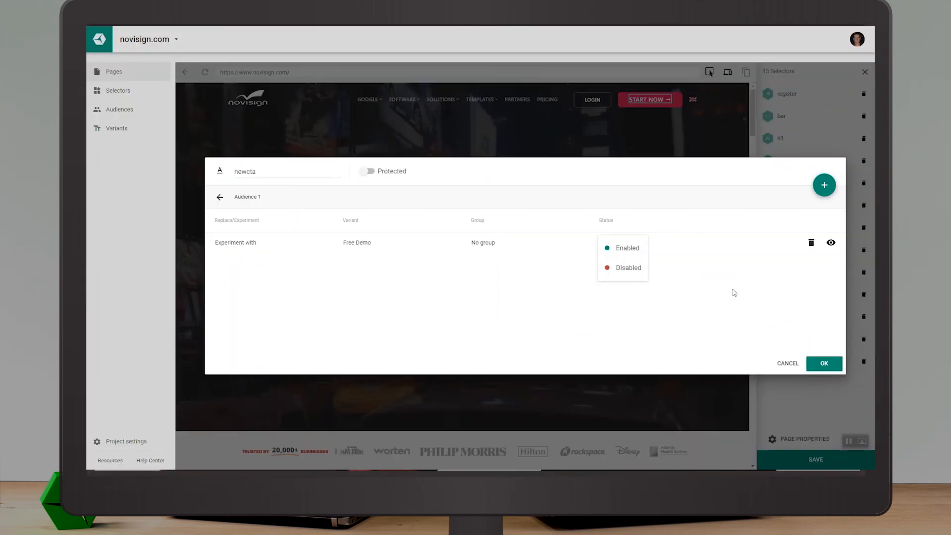
{"action": "left_click", "coordinate": [627, 248]}
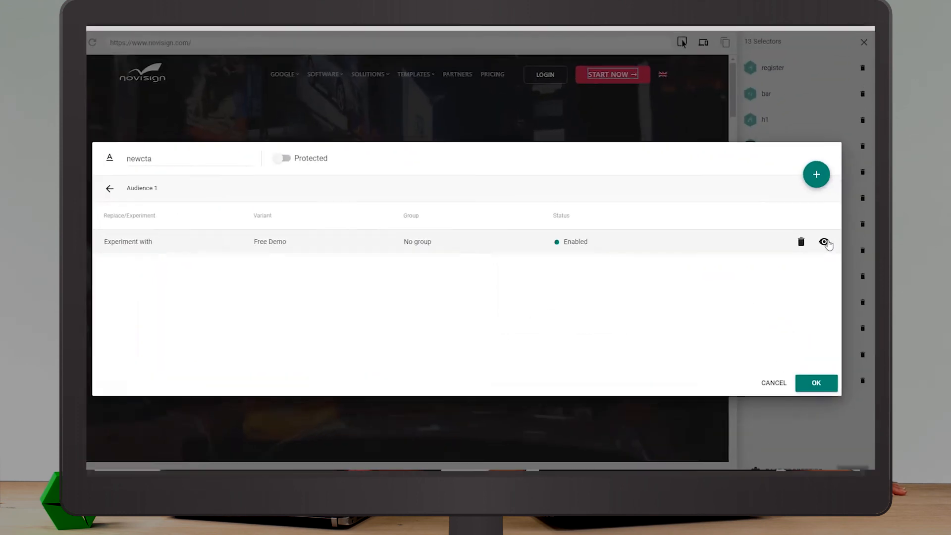